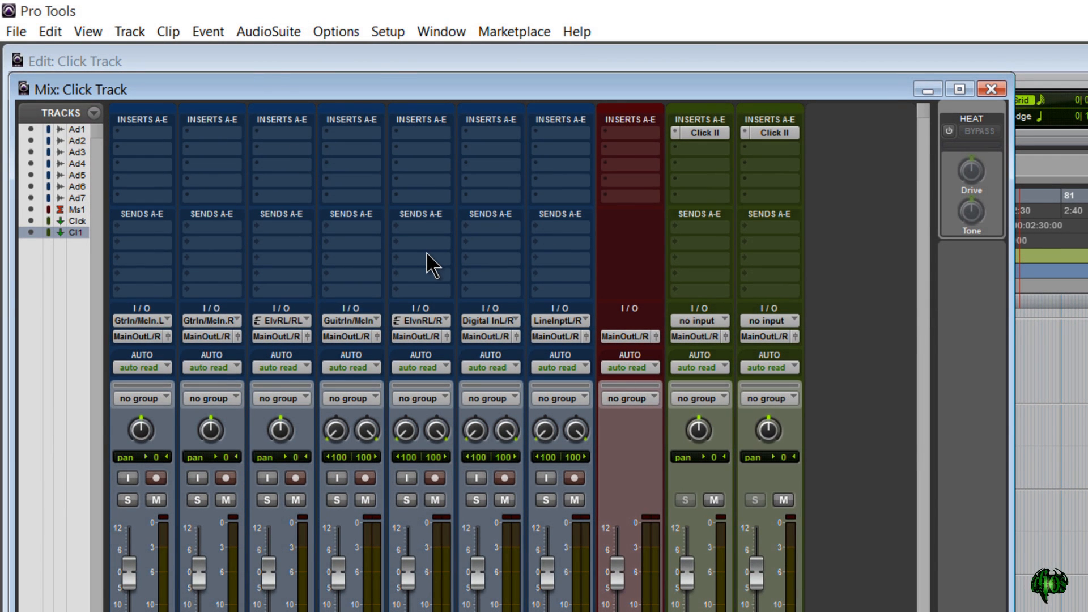
# Step: Enable 'Automatically Create Click Track in New Sessions' in the MIDI preferences
pyautogui.click(388, 31)
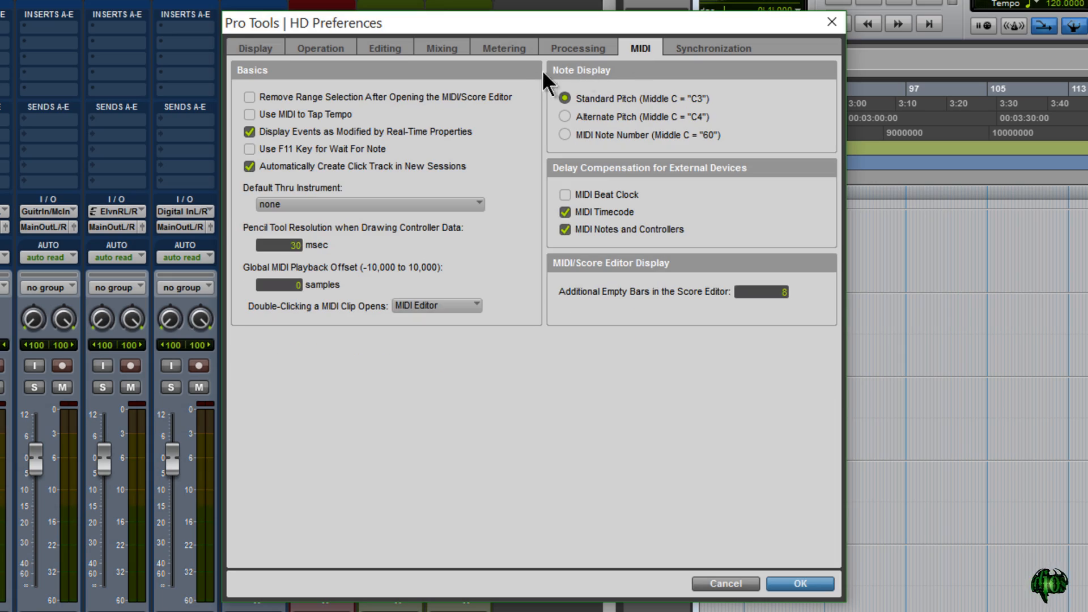
pyautogui.moveTo(330, 181)
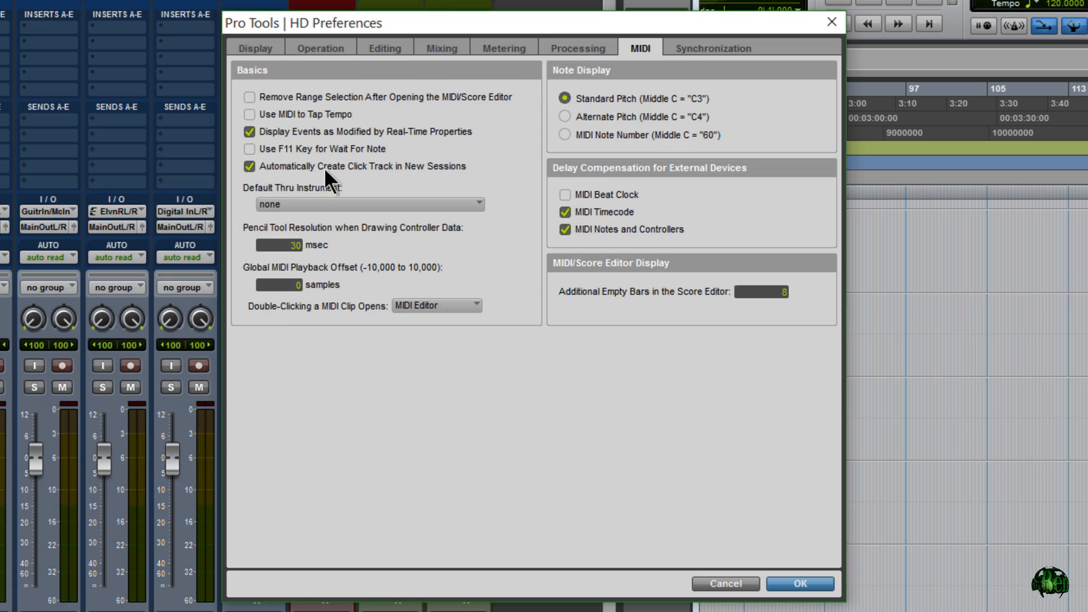
pyautogui.click(250, 166)
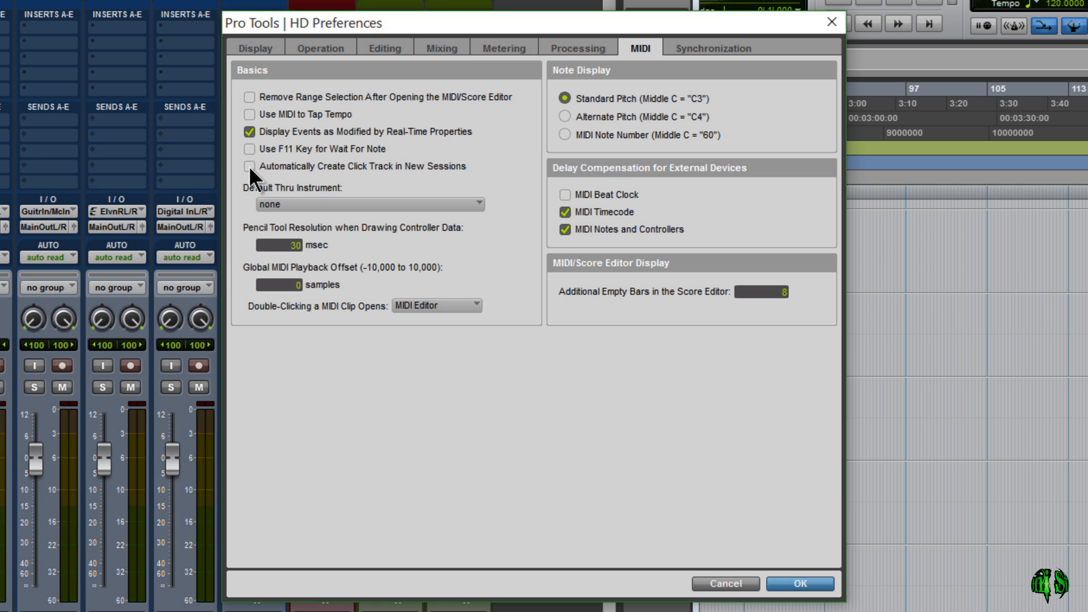
pyautogui.click(250, 167)
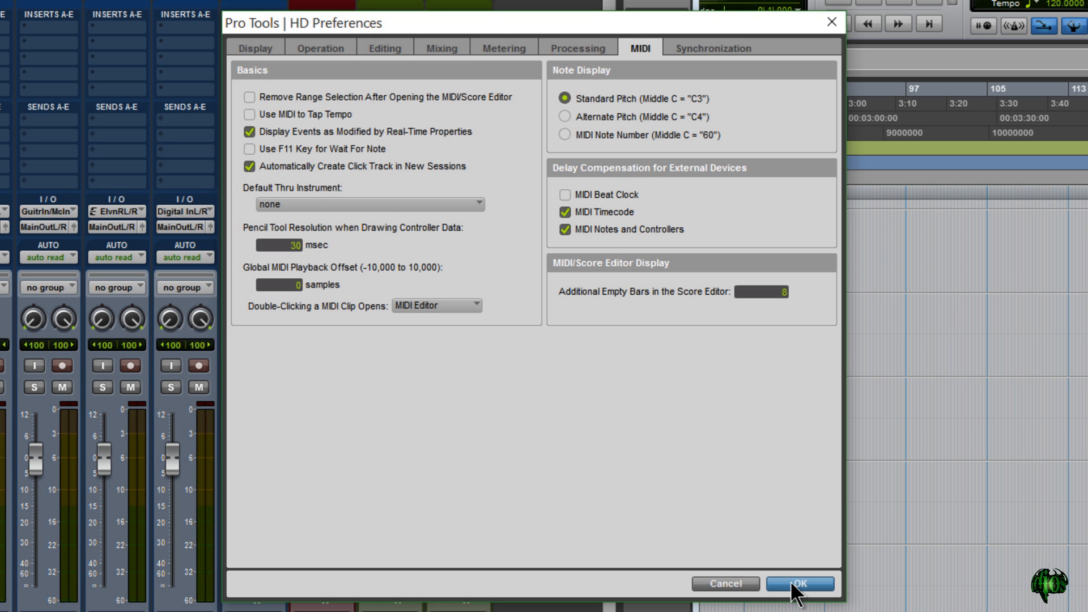
# Step: Confirm the preferences and create a new session named CLICK2, closing the previous session
pyautogui.click(801, 583)
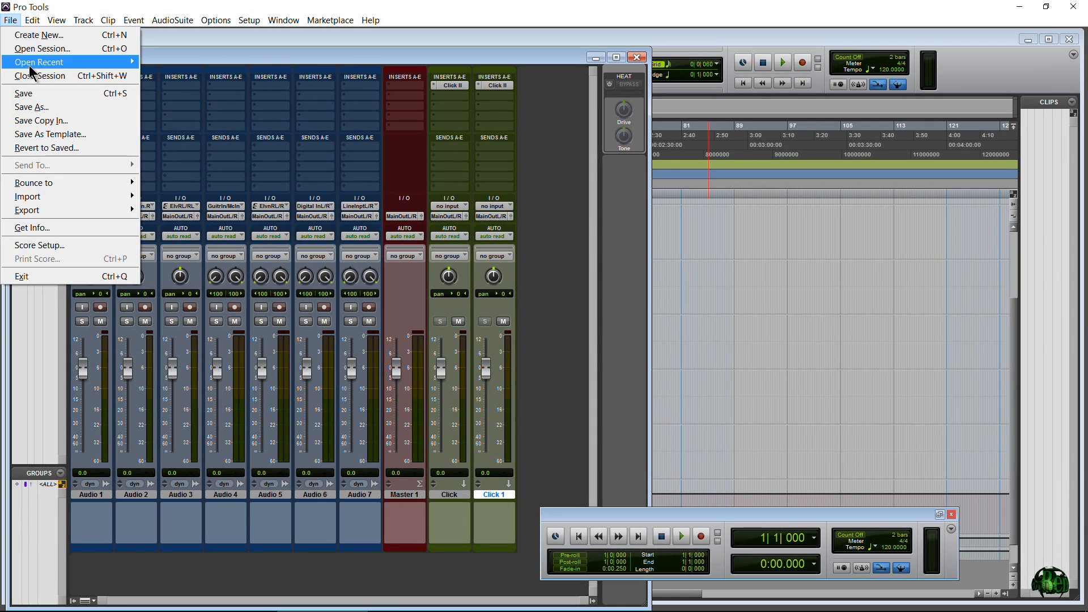
pyautogui.click(34, 36)
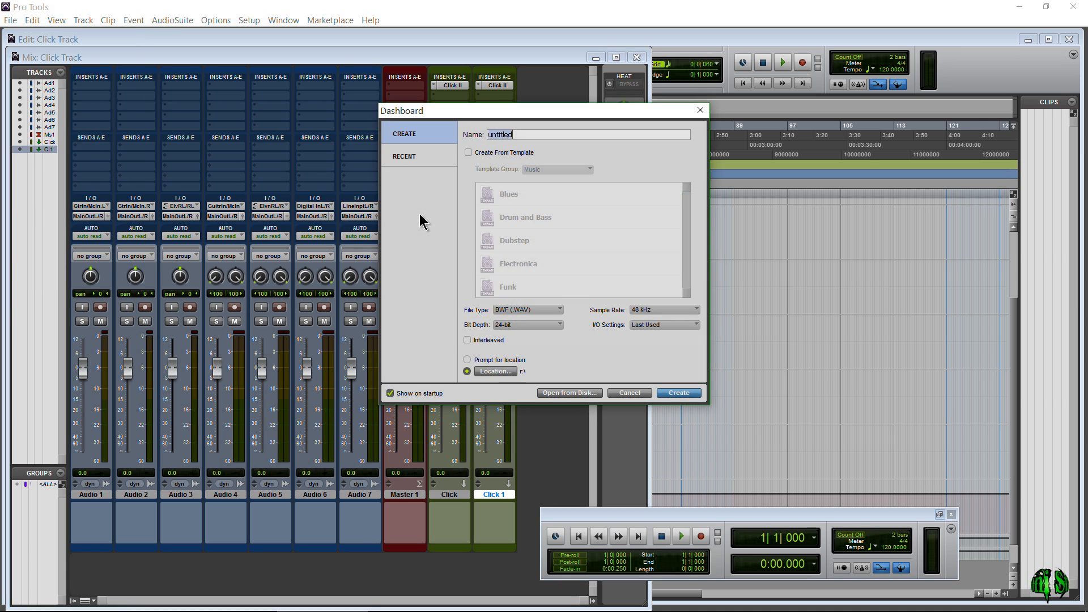
pyautogui.write('CLICK2')
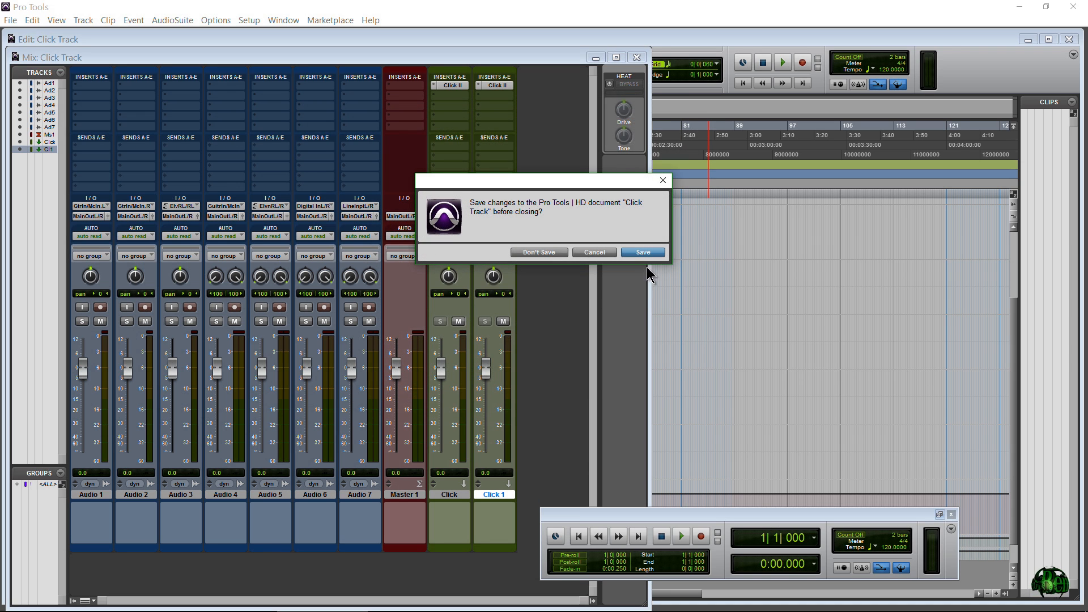
pyautogui.click(539, 252)
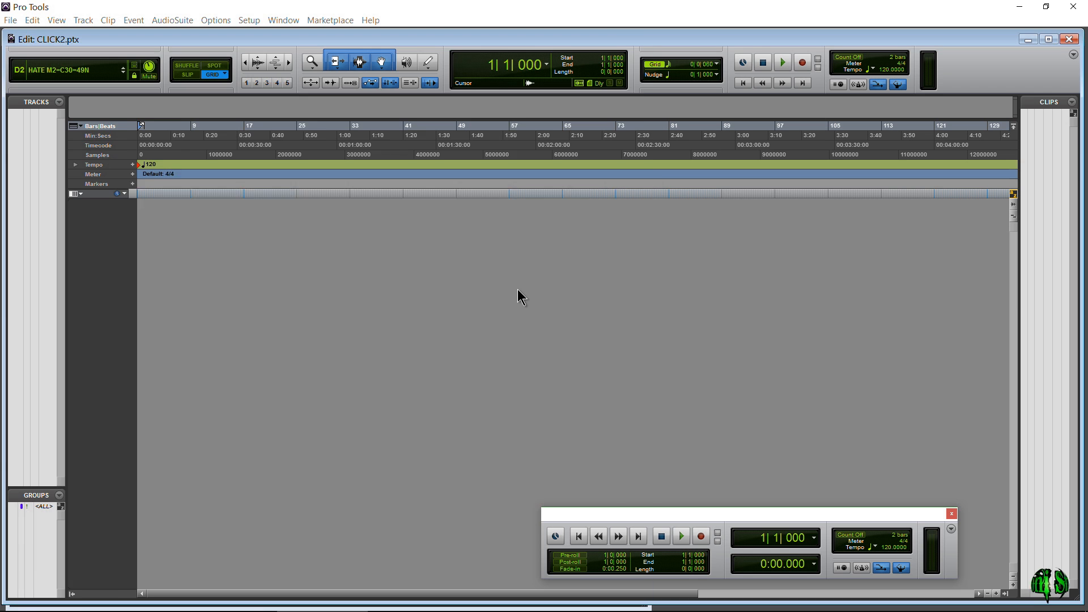